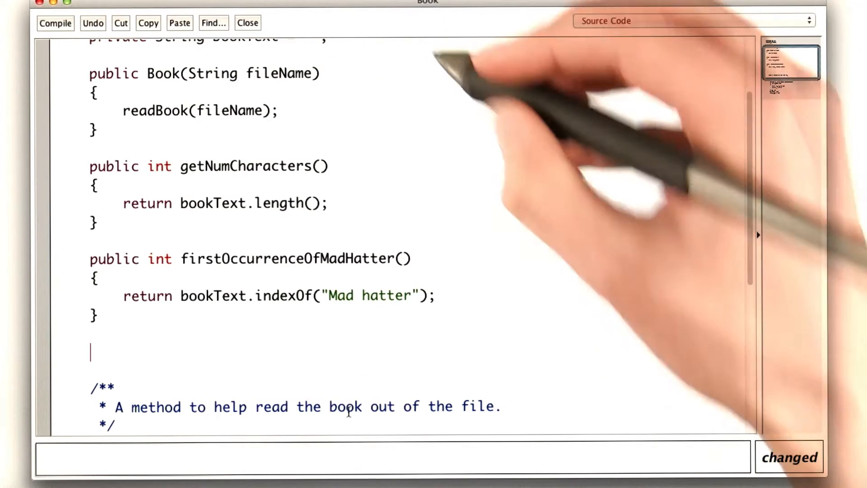
Add public String getFirstSentence() returning bookText.substring(0, …) below firstOccurrenceOfMadHatter
text(public String getFirstSentence())
text(})
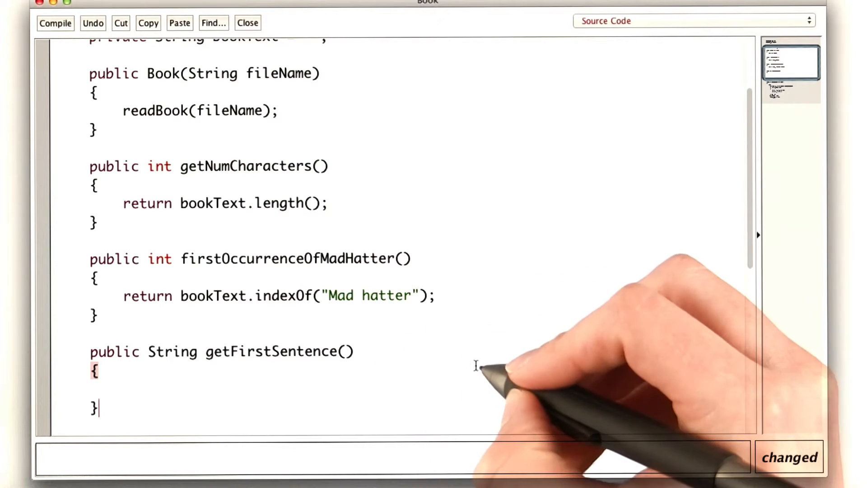
text(return bookText.substring();)
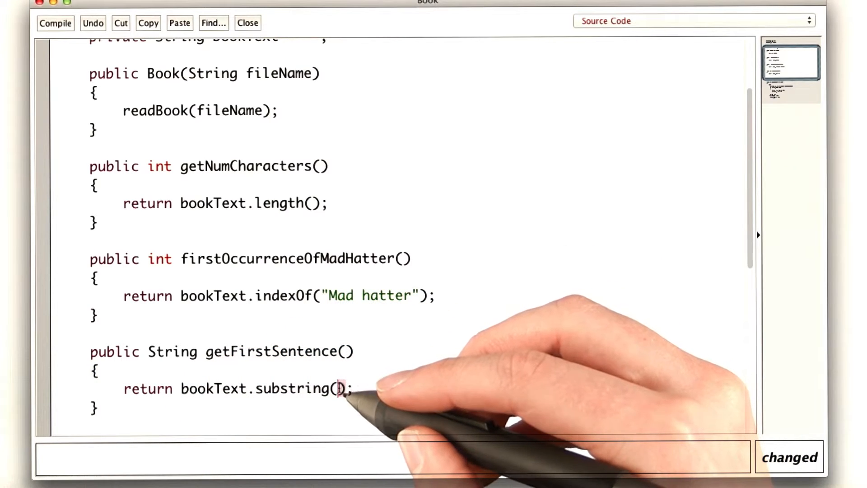
text(0)
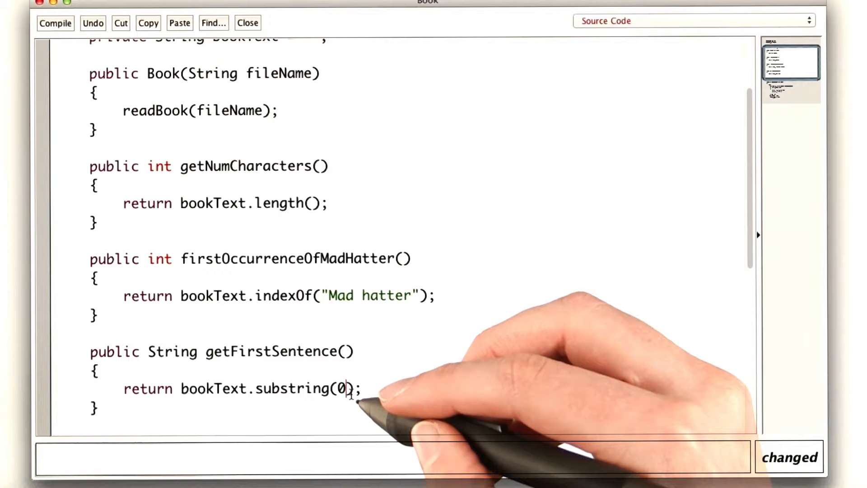
text(,)
text(int endOfSentence = bookText.indexOf(".");)
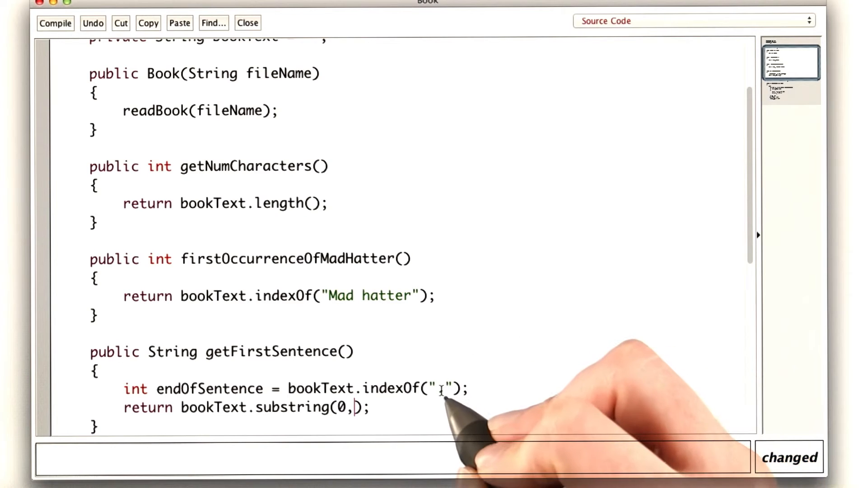
Store the first period's position via bookText.indexOf(".") in endOfSentence
text(.)
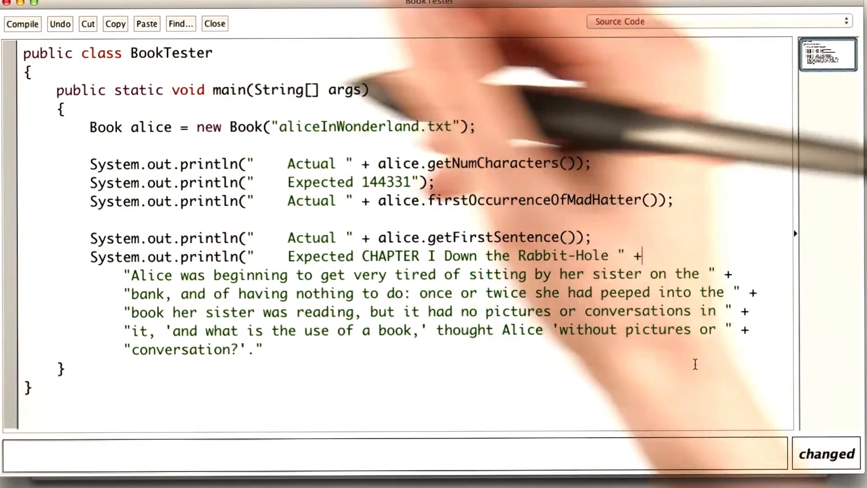
Compile BookTester and run main to compare actual and expected first sentences
click(22, 24)
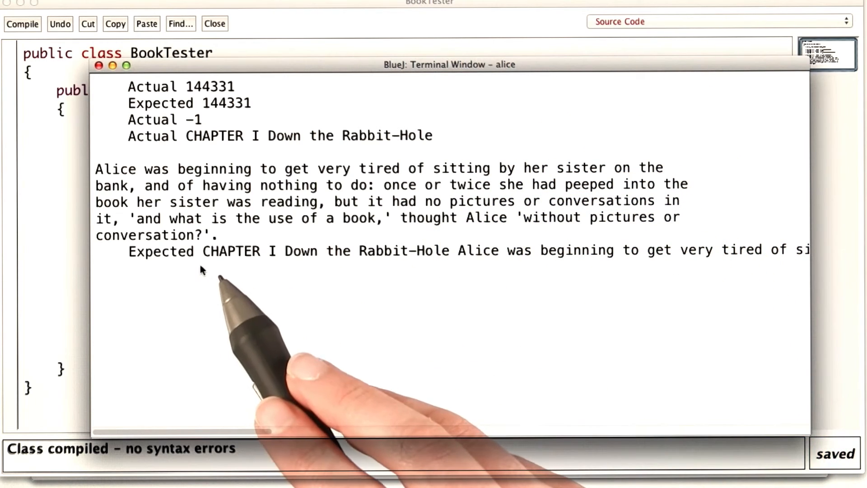
mouse_move(702, 265)
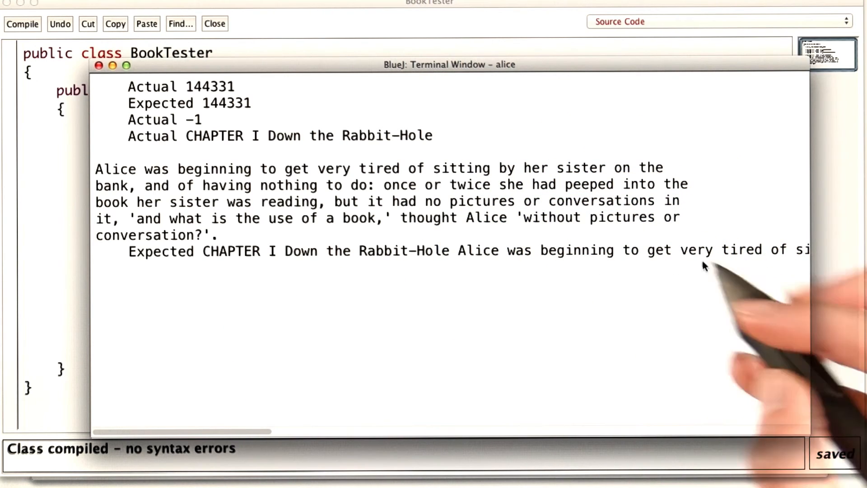